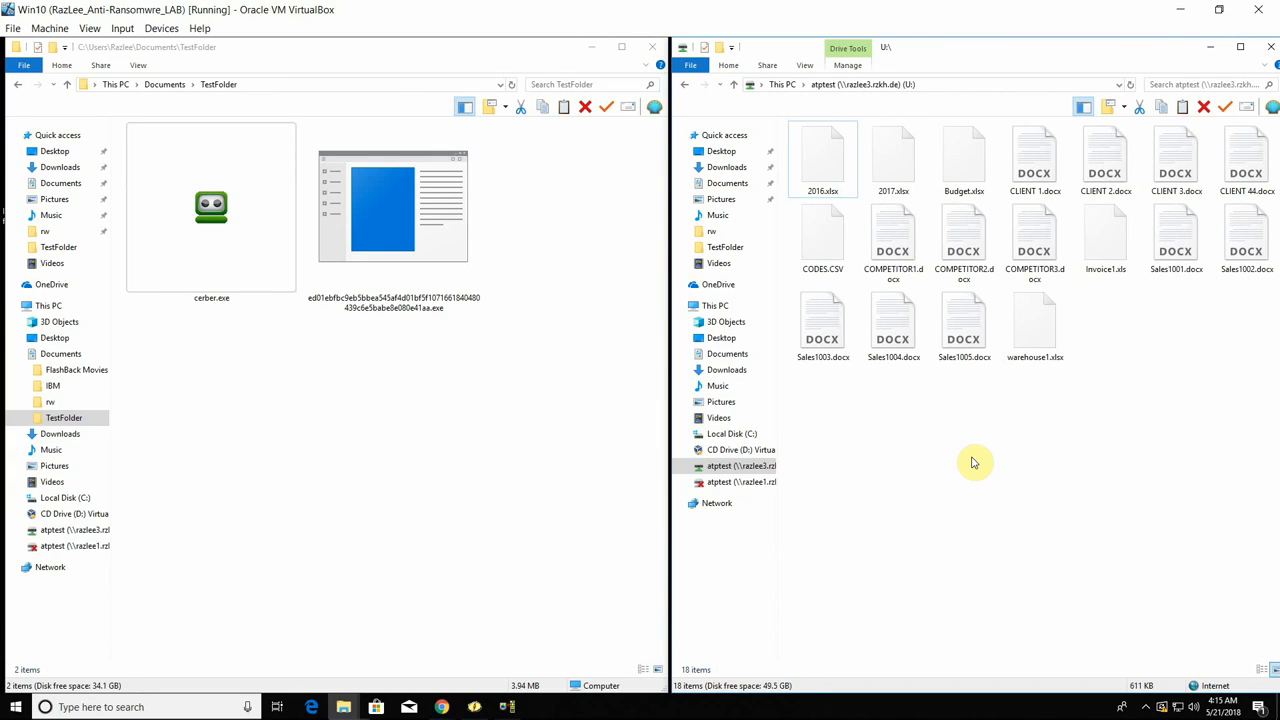
mouse_move(332, 362)
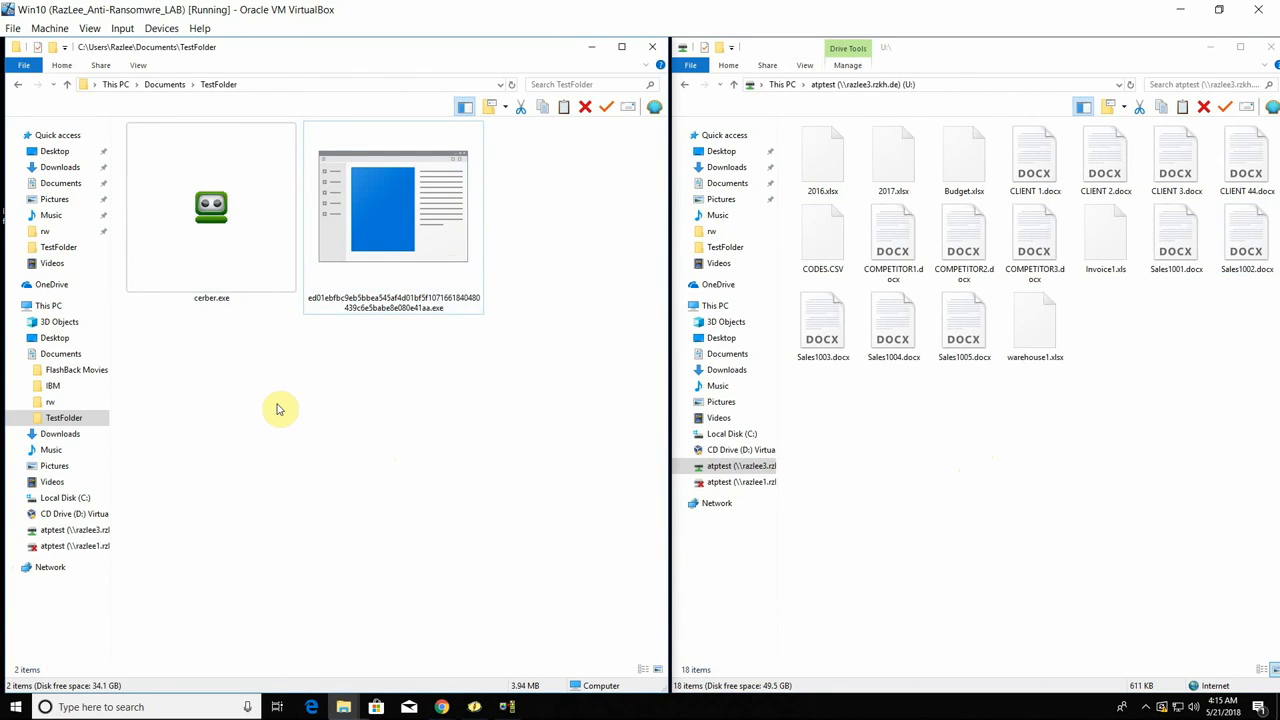
mouse_move(638, 516)
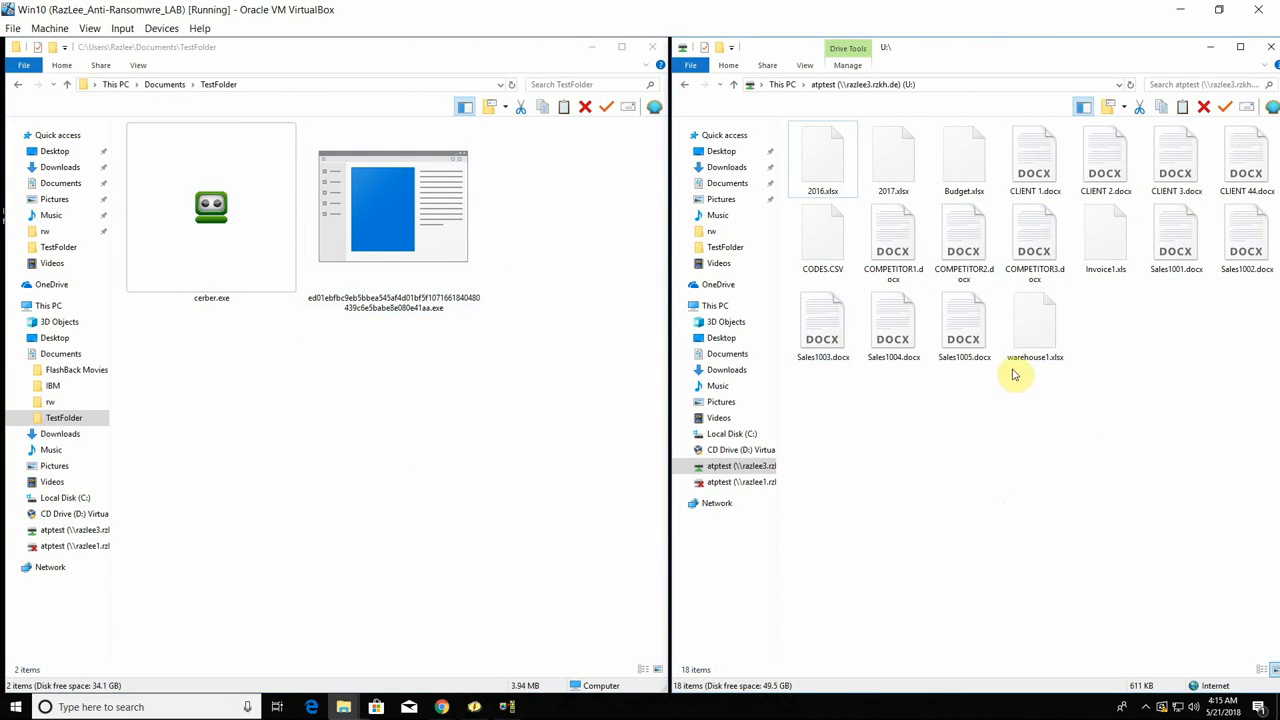
mouse_move(1028, 392)
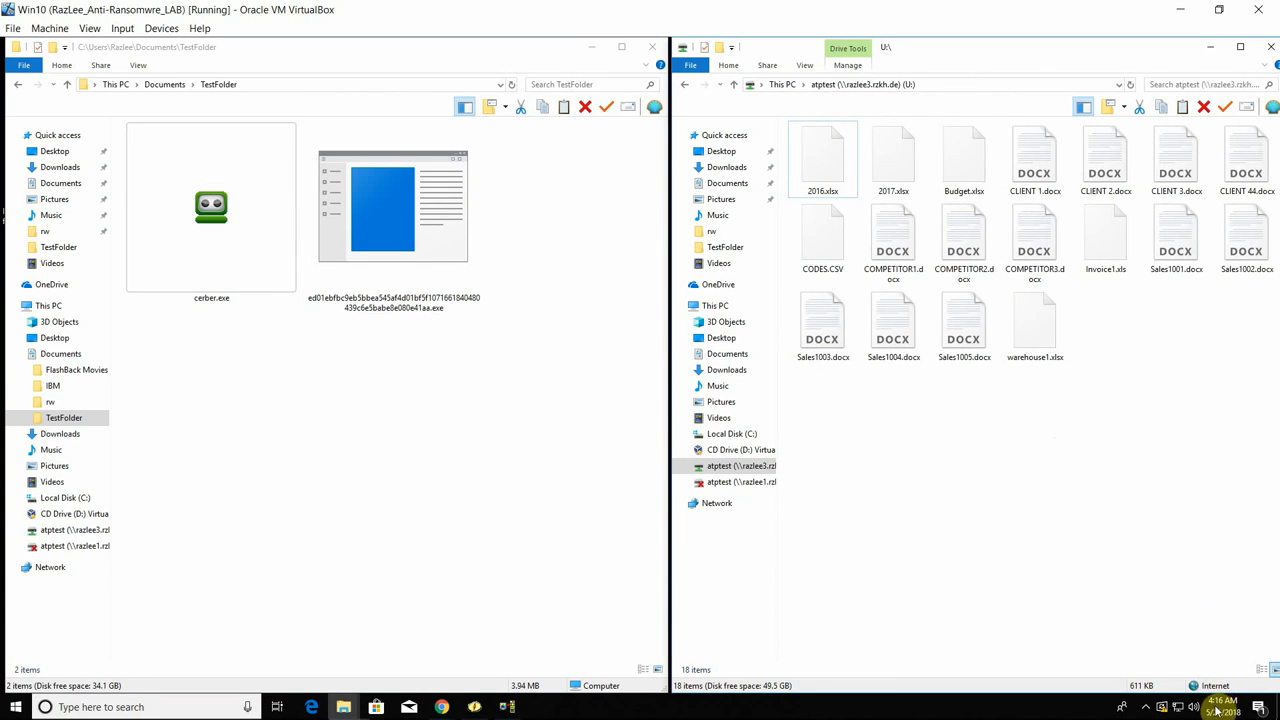
mouse_move(956, 470)
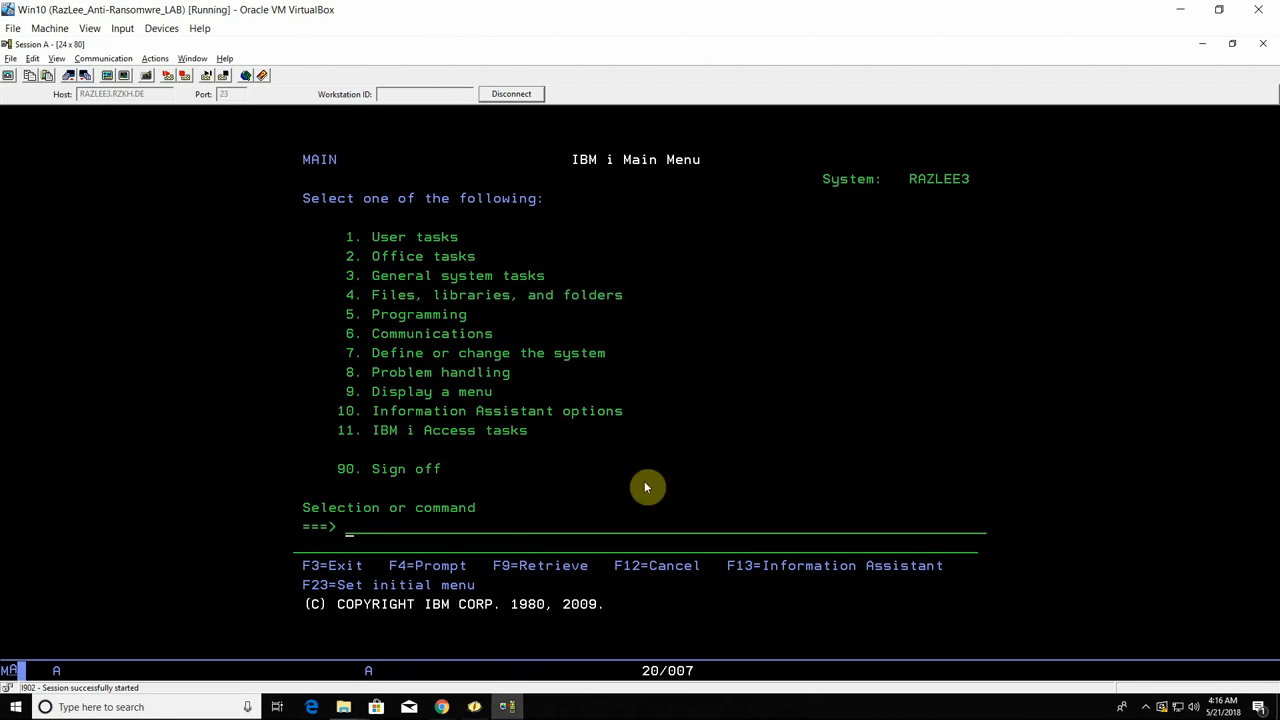
mouse_move(462, 432)
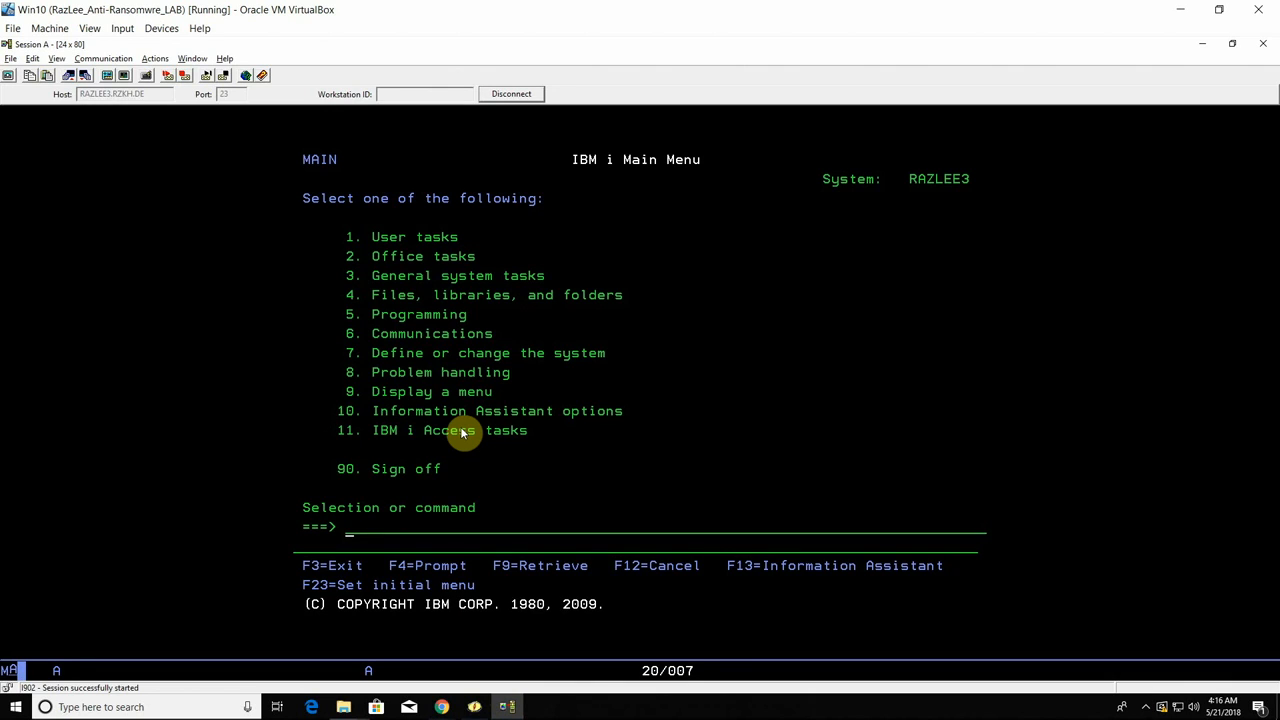
- Run WRKLNK '/ATPTEST' and display the directory's spreadsheets, CLIENT documents and CSV
text(WRKL)
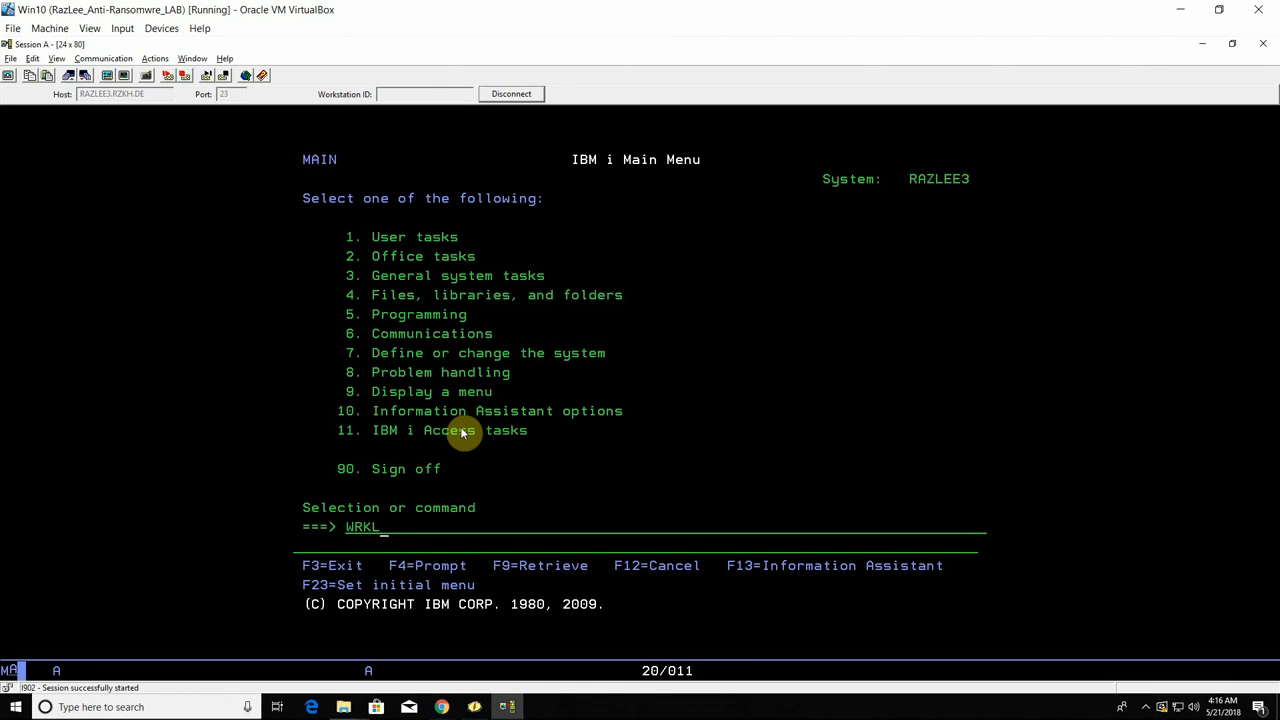
text(NK)
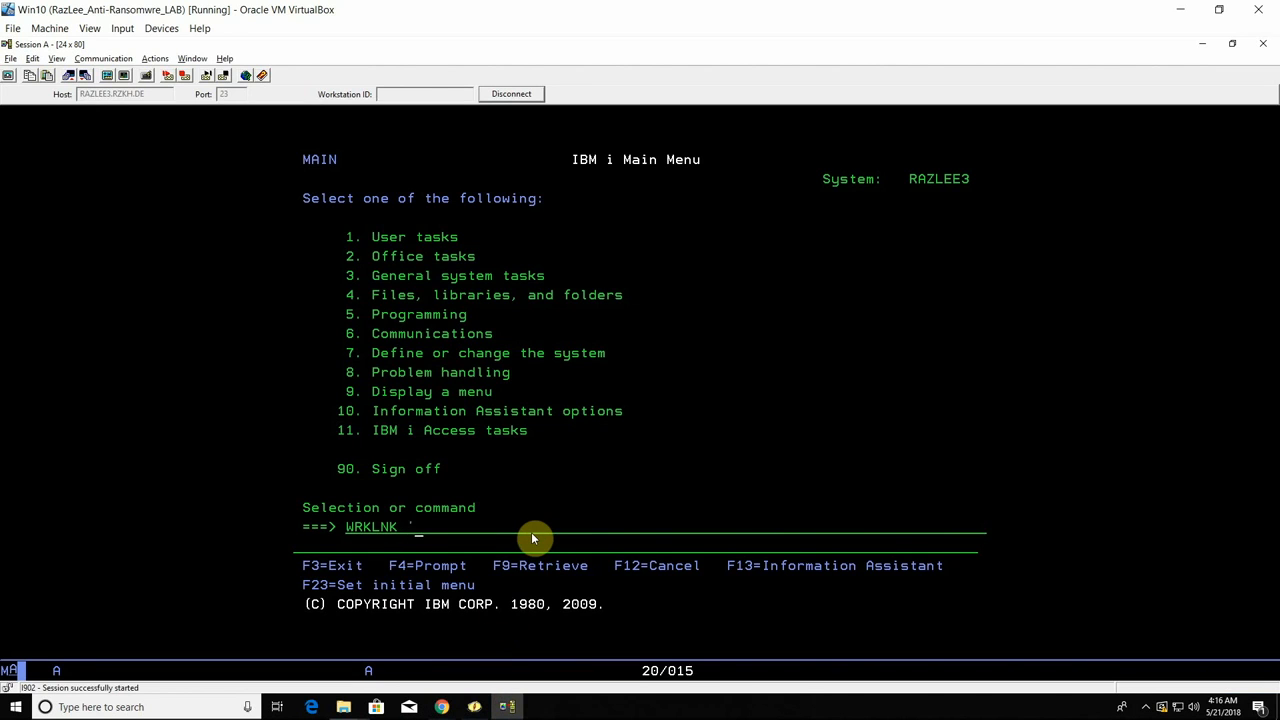
text('/ATPTES)
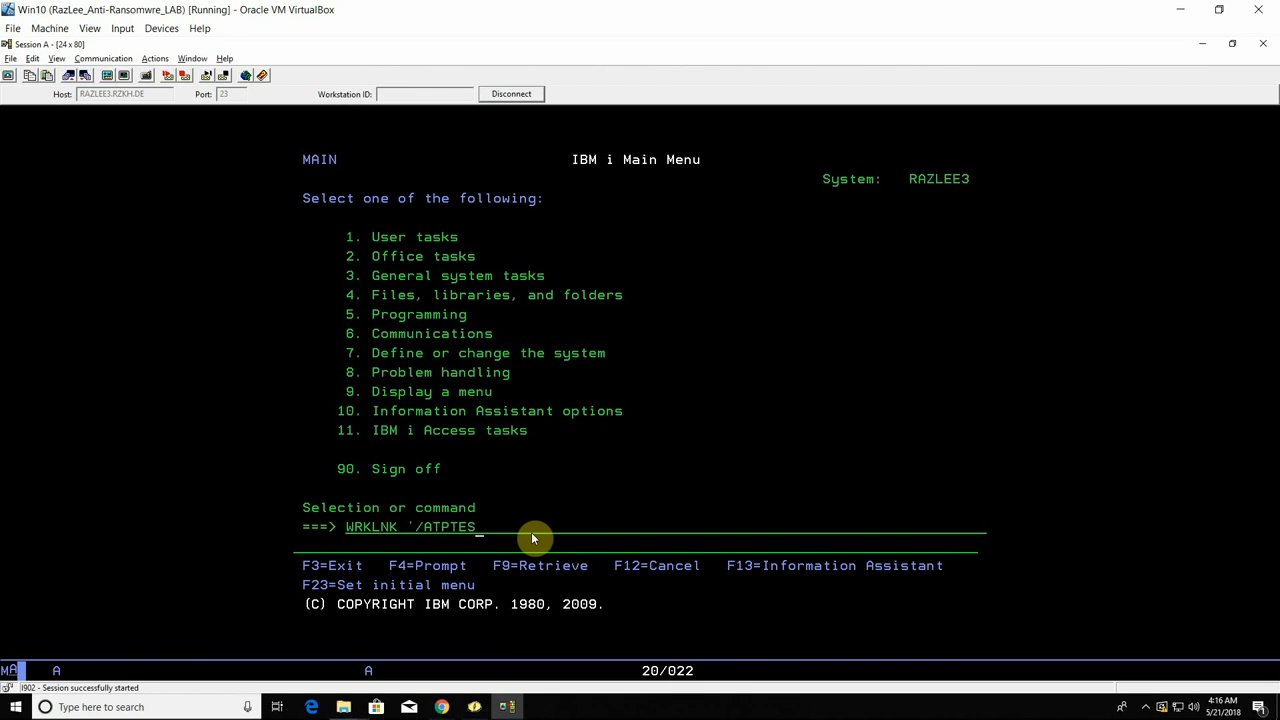
key(Enter)
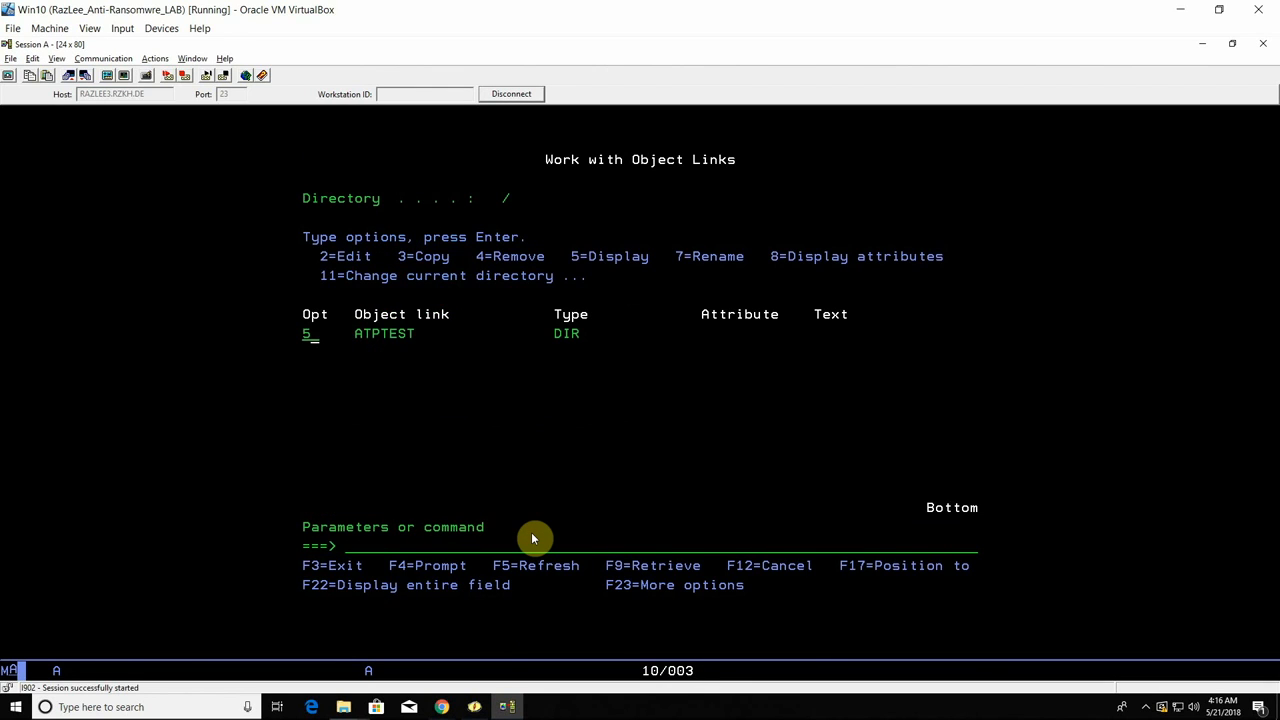
key(Enter)
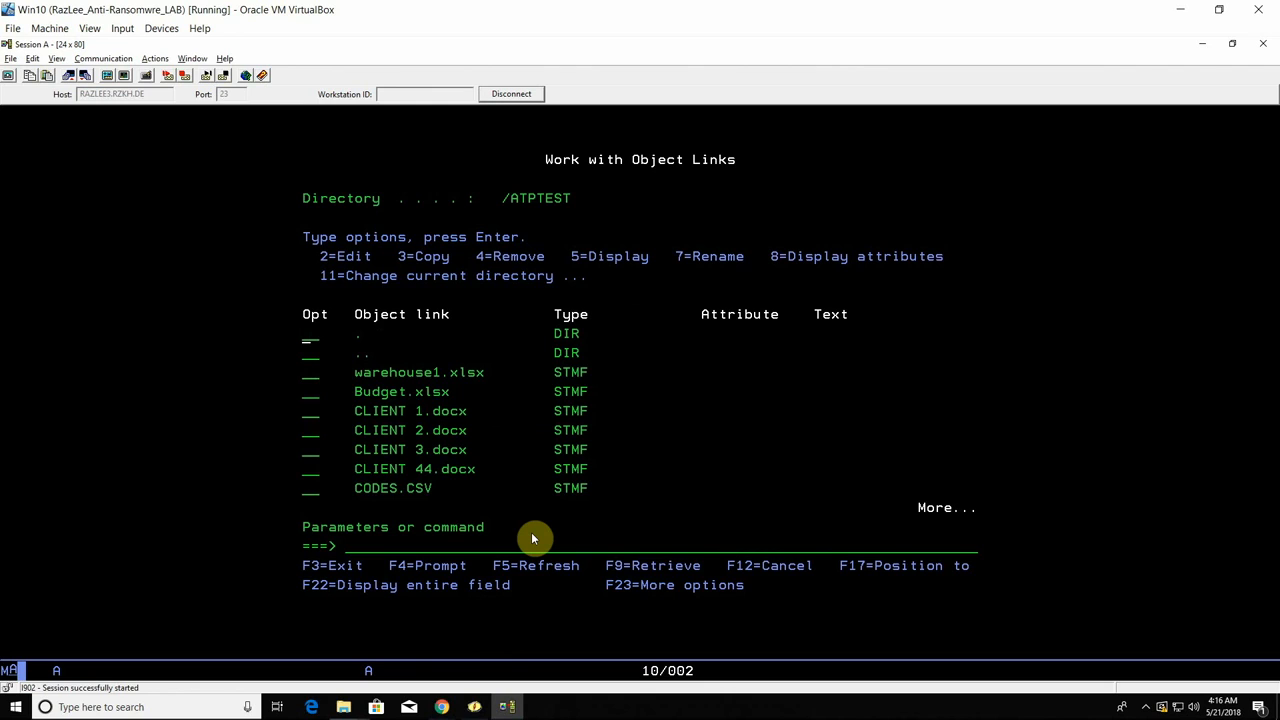
scroll(down, 3)
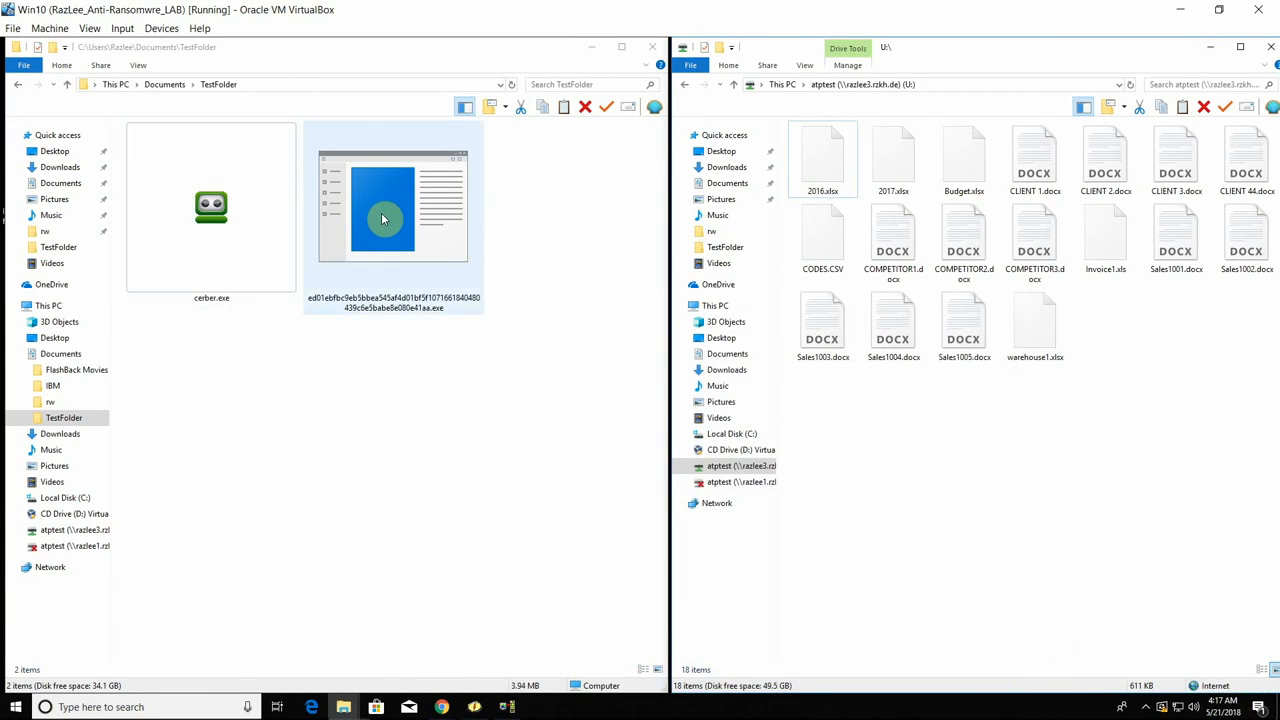
- Execute the long-named WannaCry sample in TestFolder, producing the ransom note and decryptor
double_click(392, 208)
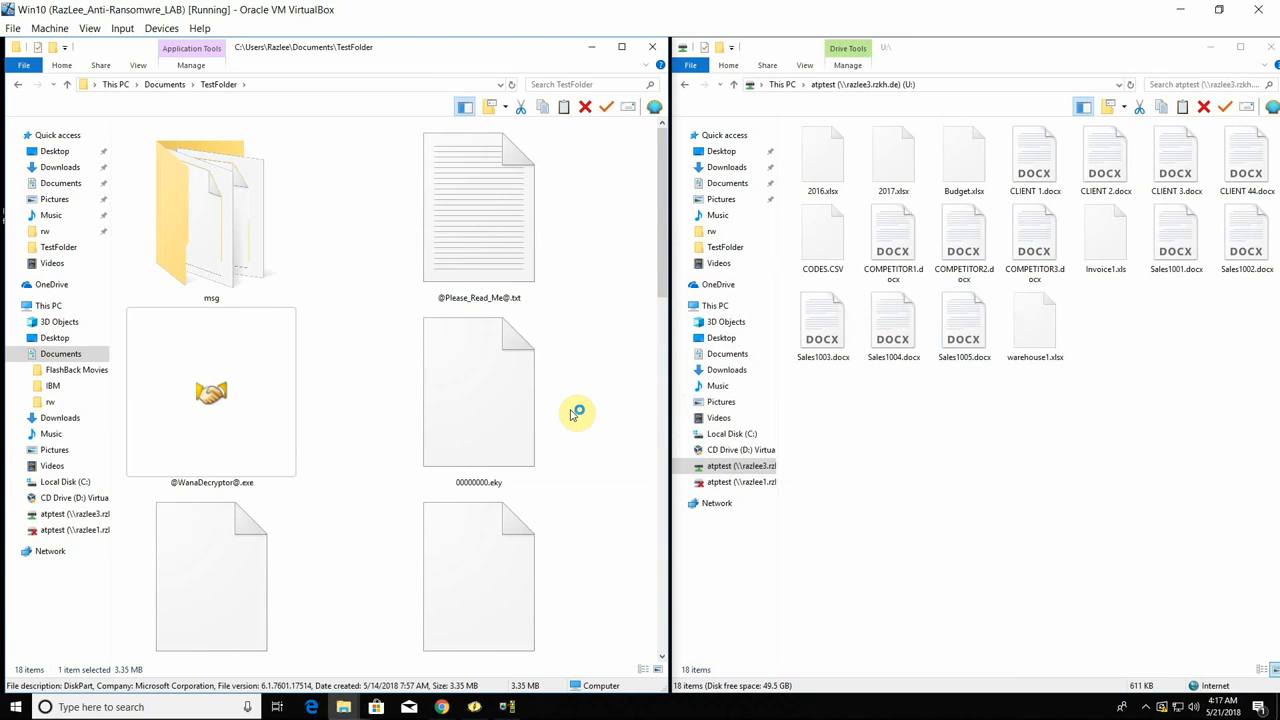
mouse_move(572, 414)
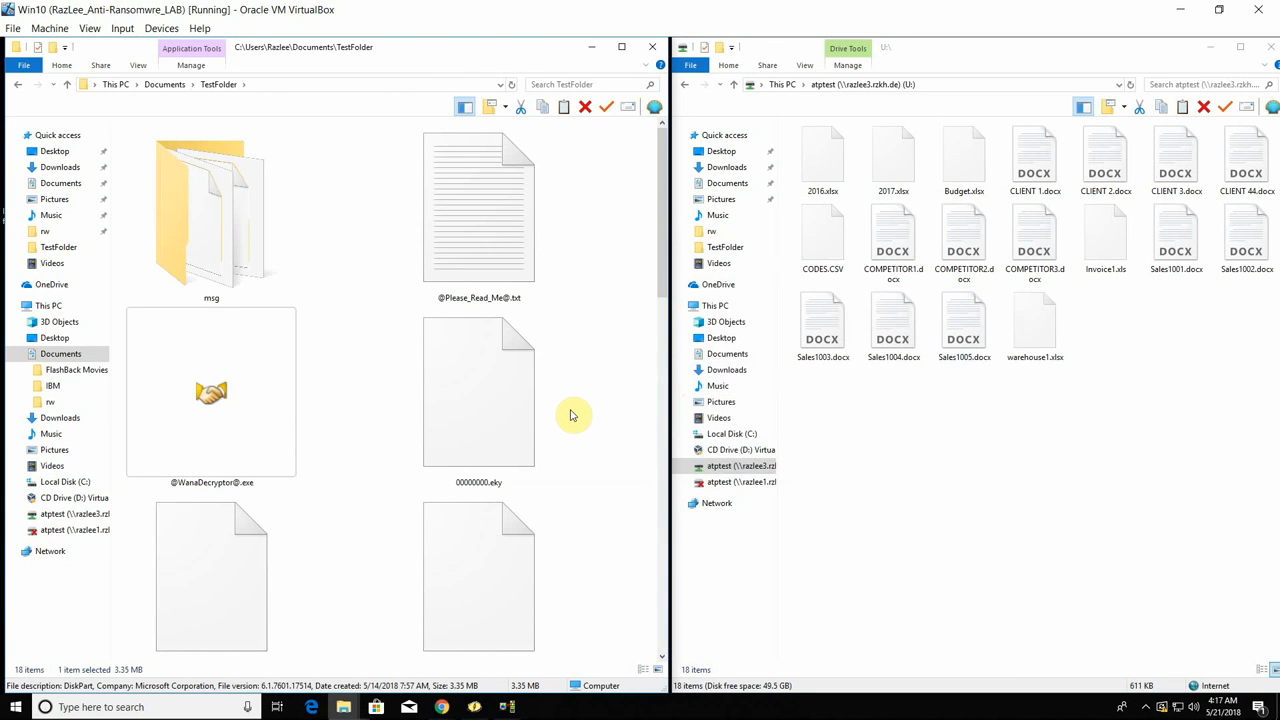
click(480, 206)
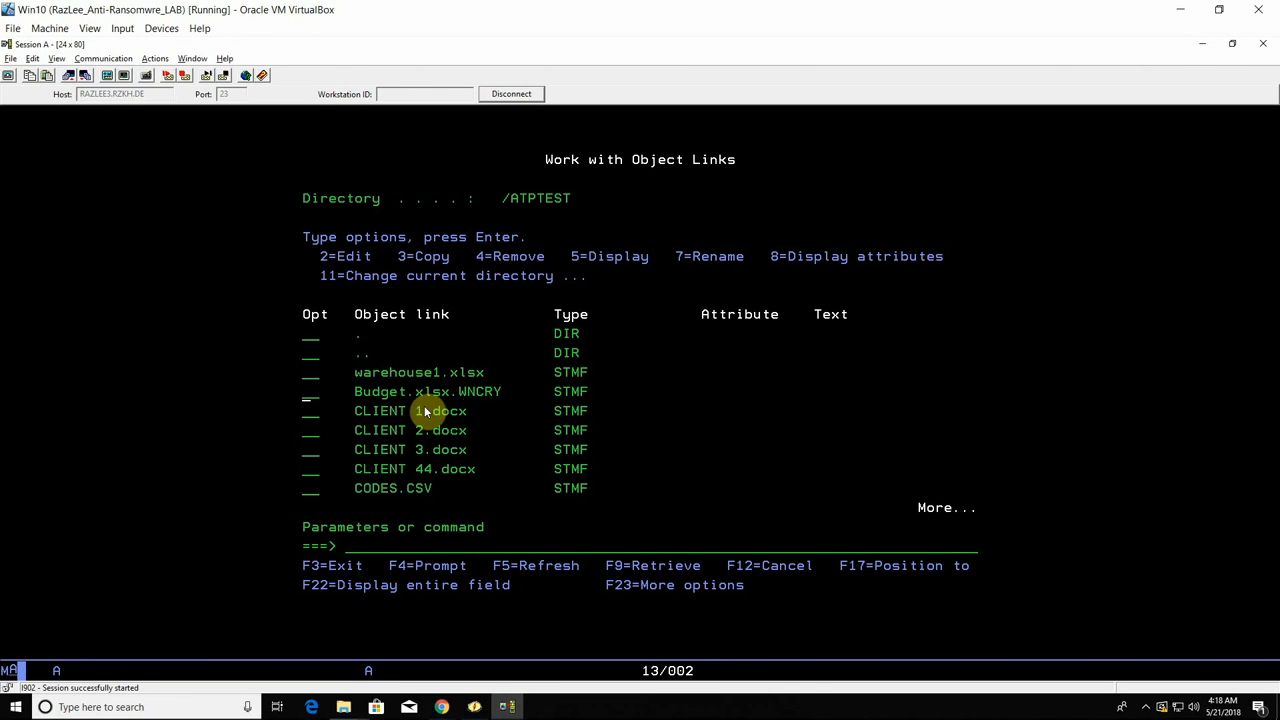
mouse_move(550, 410)
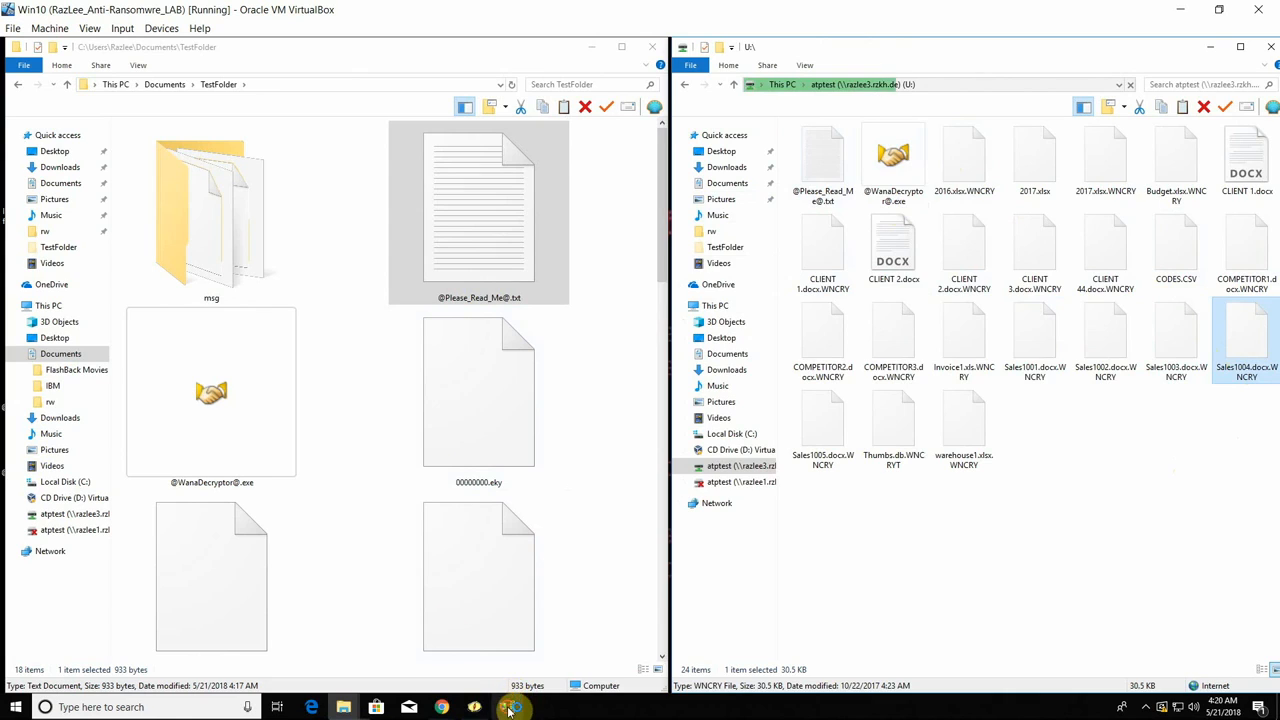
- Bring up the atptest share showing .WNCRY files with the ransom note and decryptor
click(508, 708)
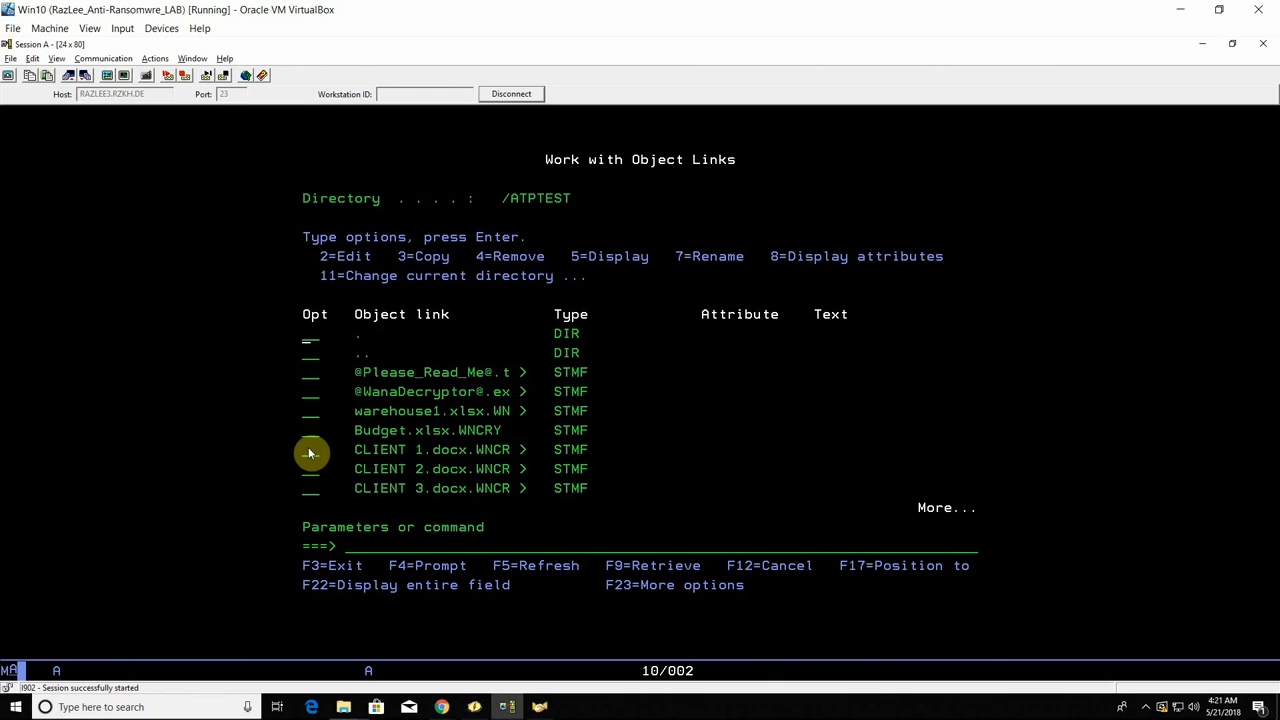
mouse_move(576, 286)
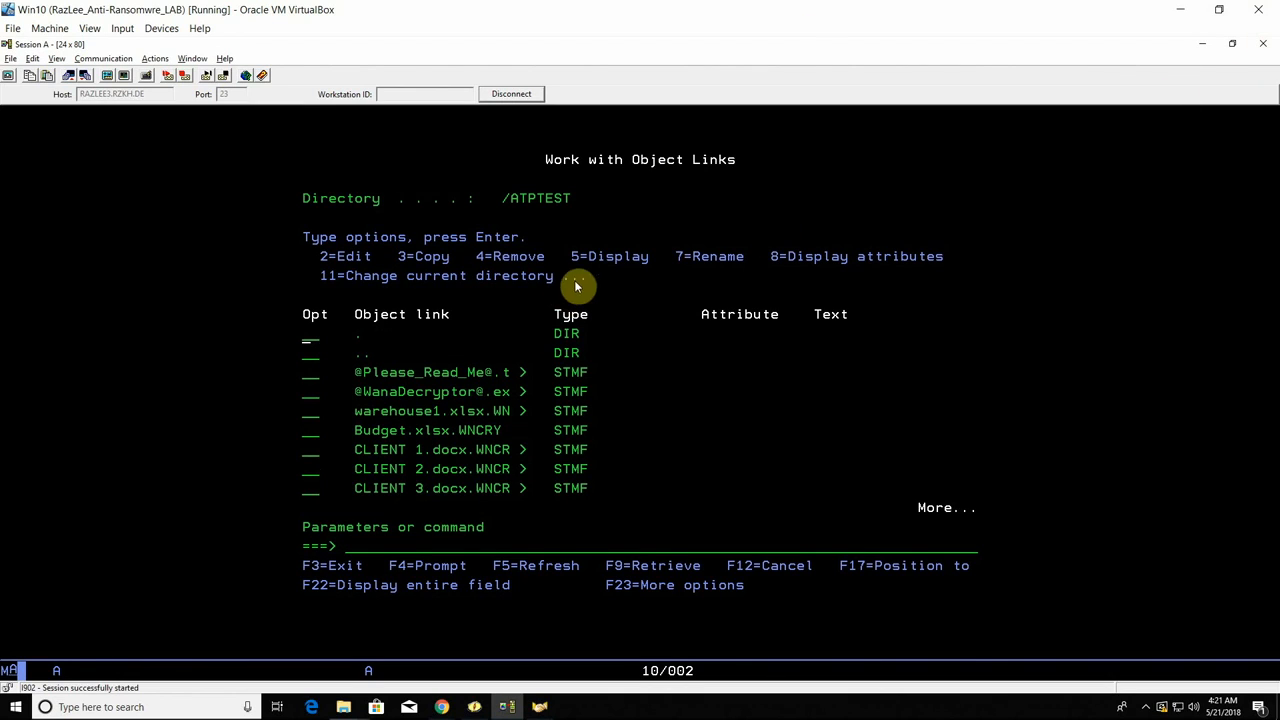
mouse_move(488, 388)
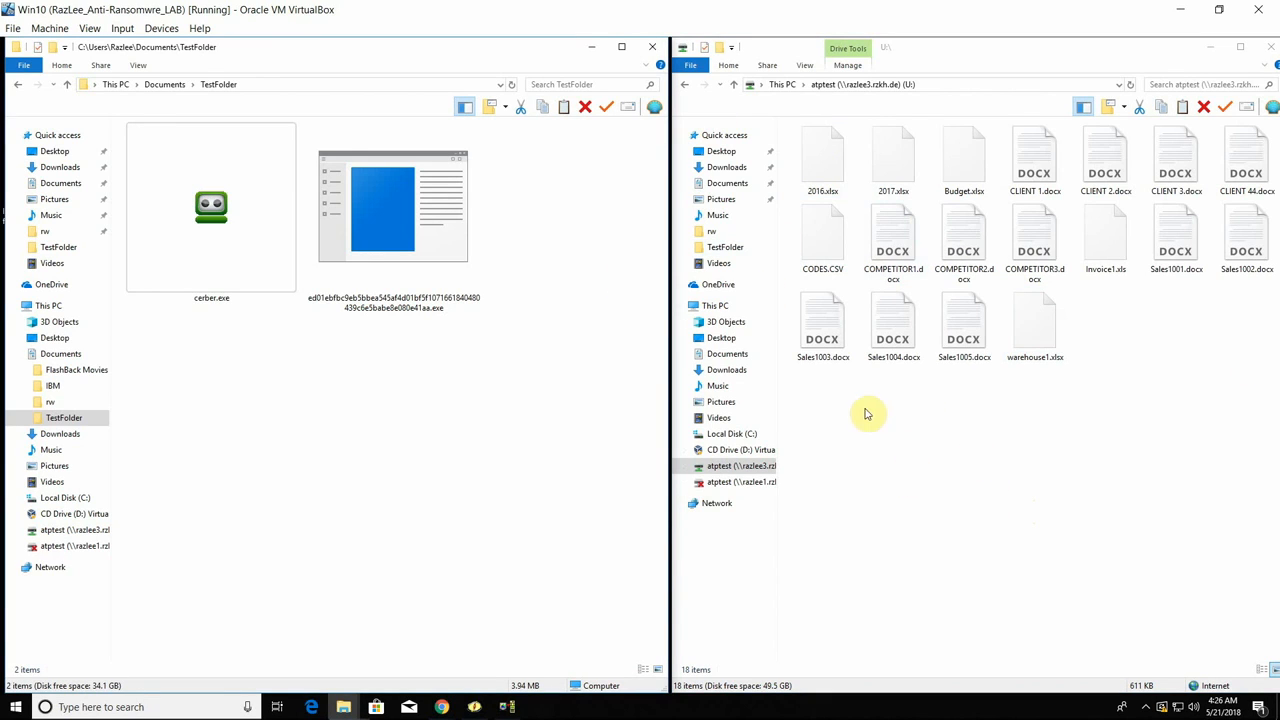
mouse_move(416, 224)
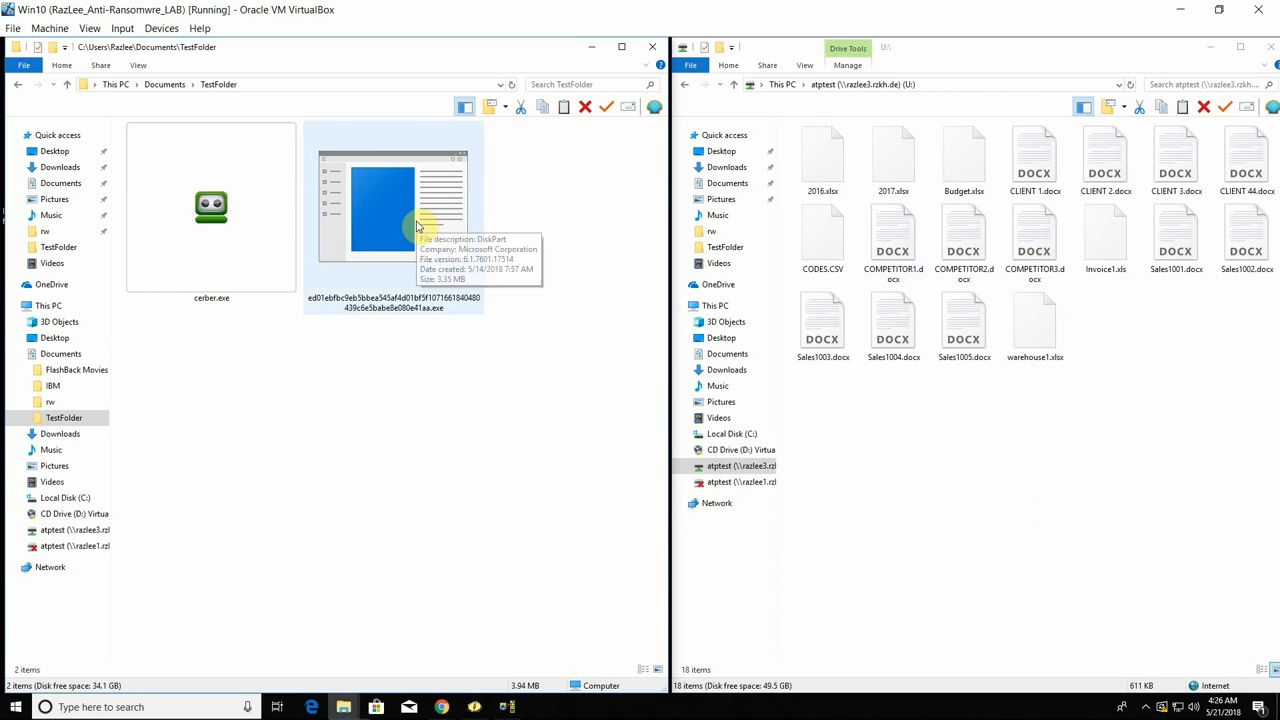
- Launch the WannaCry executable in TestFolder again with anti-ransomware active
double_click(392, 206)
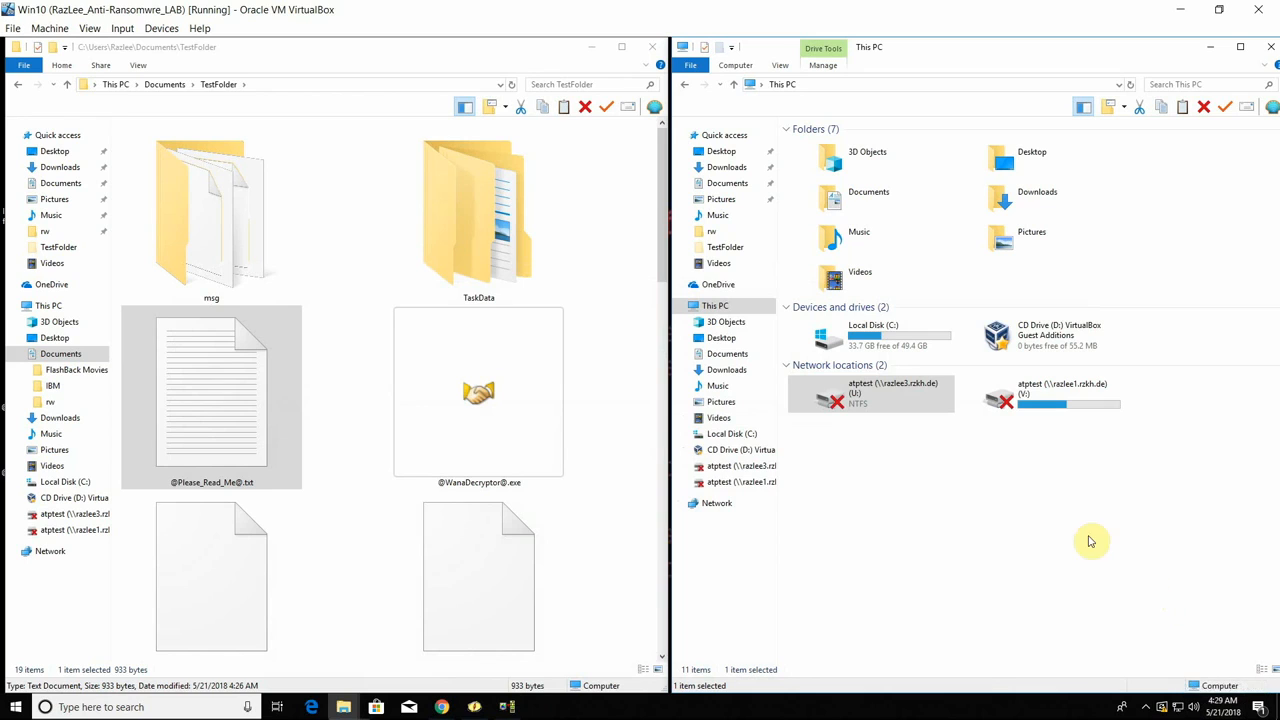
mouse_move(1022, 498)
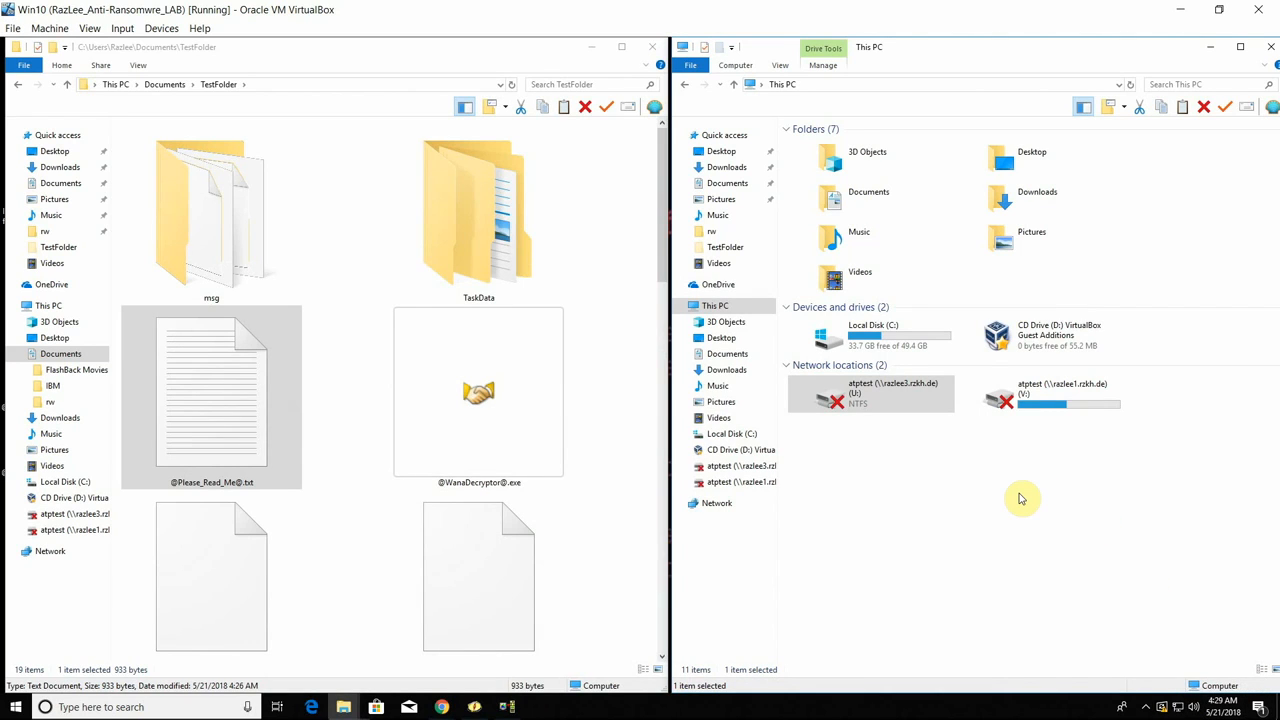
mouse_move(956, 302)
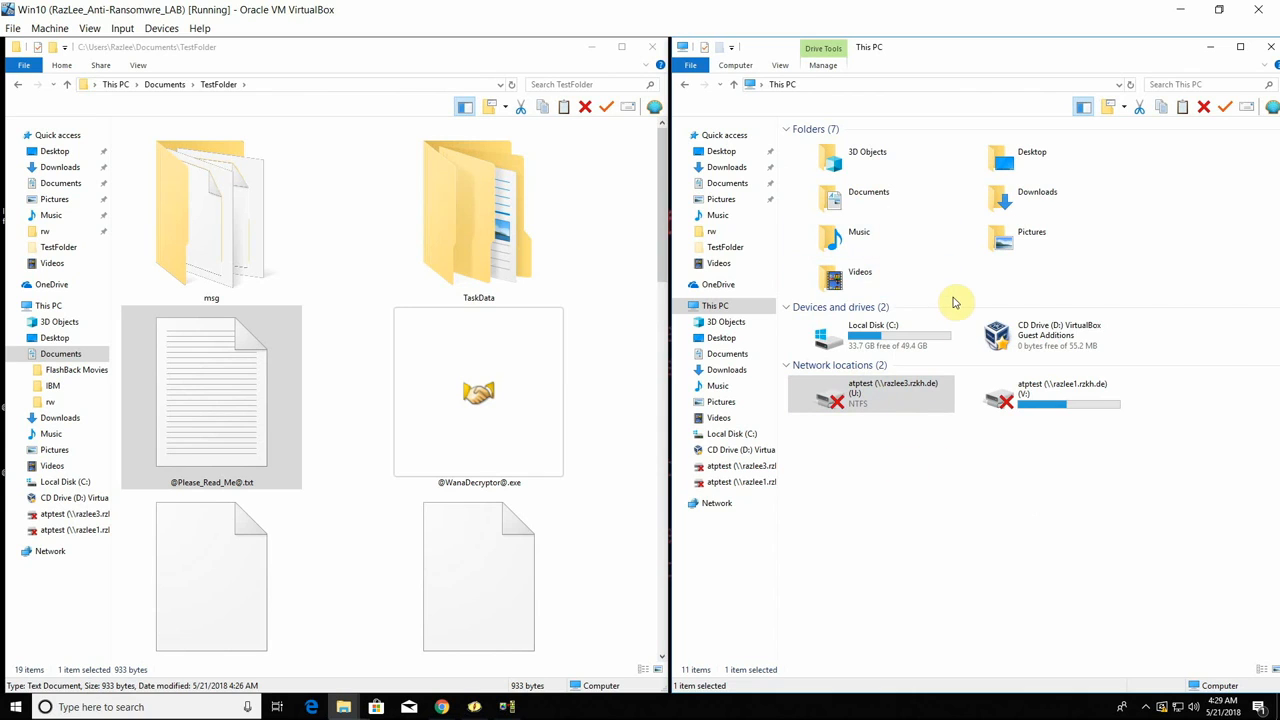
mouse_move(726, 370)
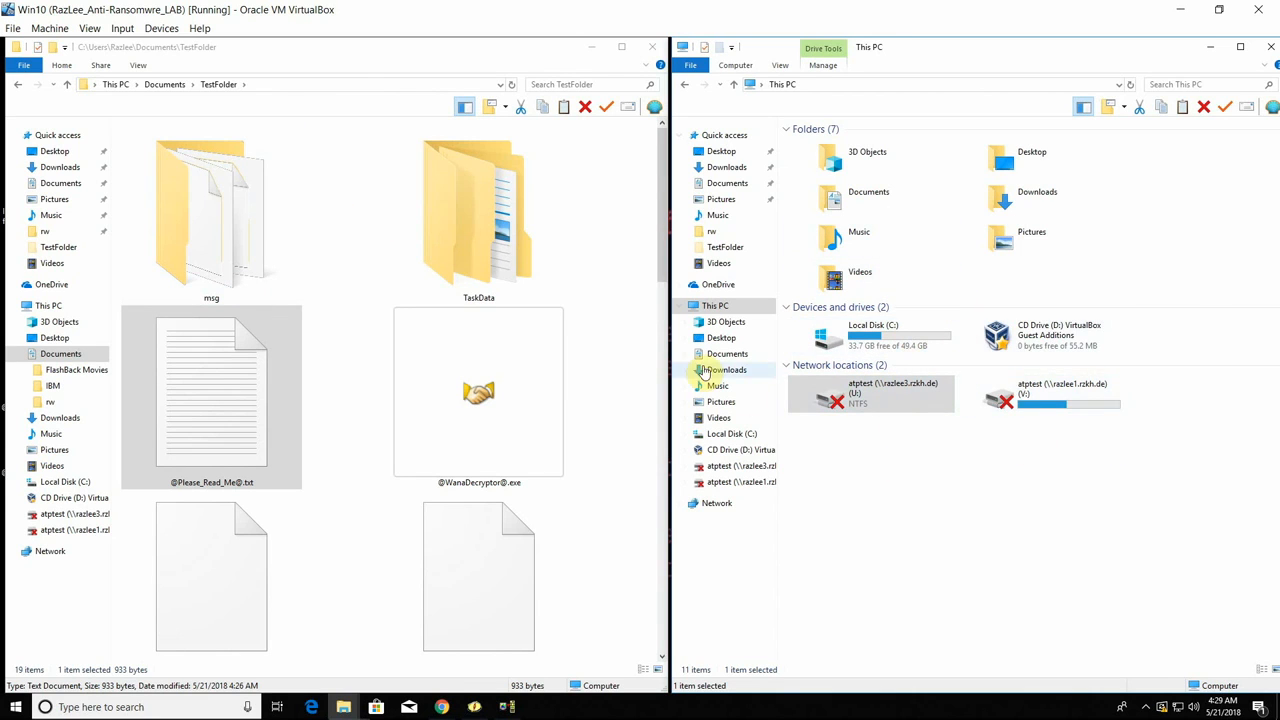
mouse_move(944, 432)
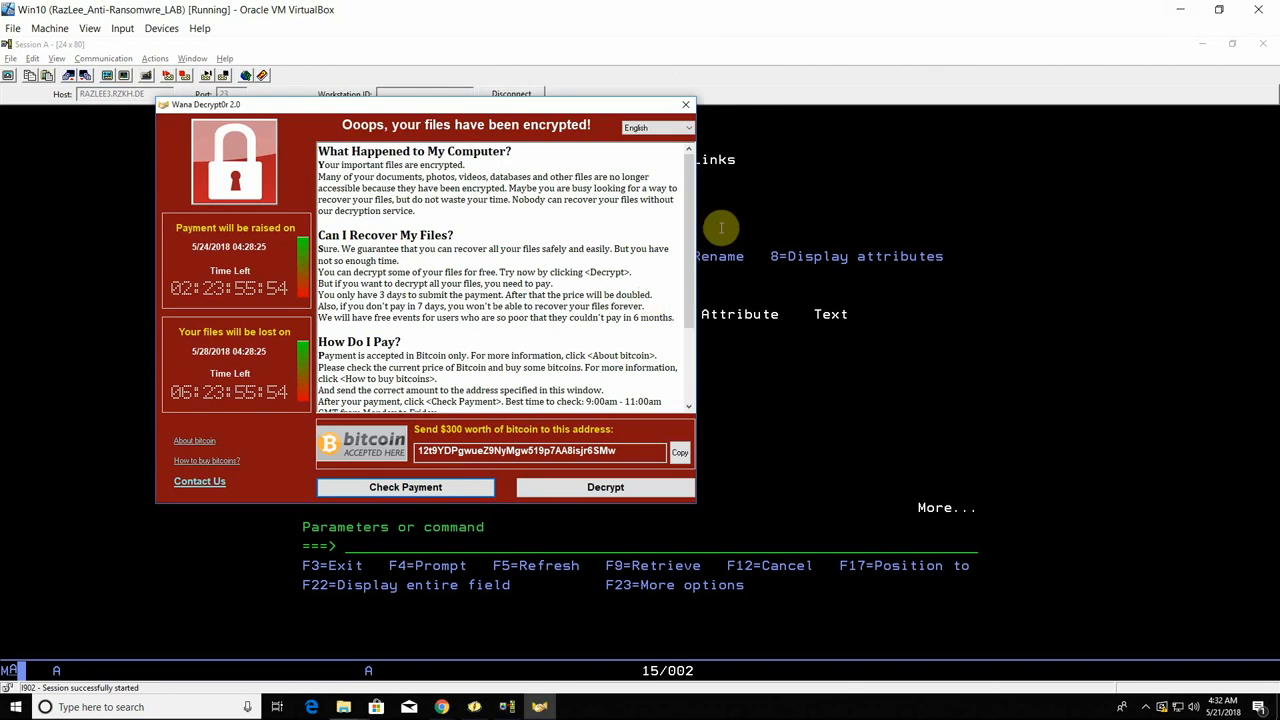
- Bring the ATPTEST object listing forward, showing normal names and one Sales1001.docx.WNCRY entry
click(684, 104)
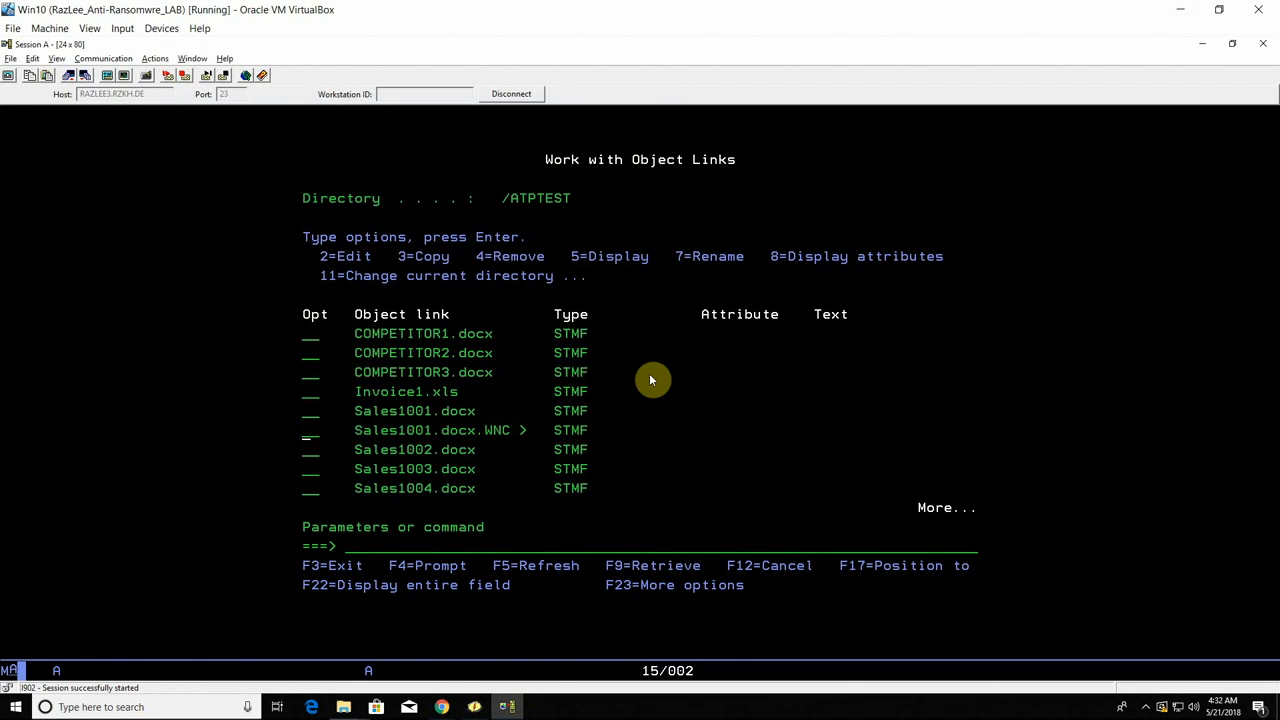
mouse_move(428, 432)
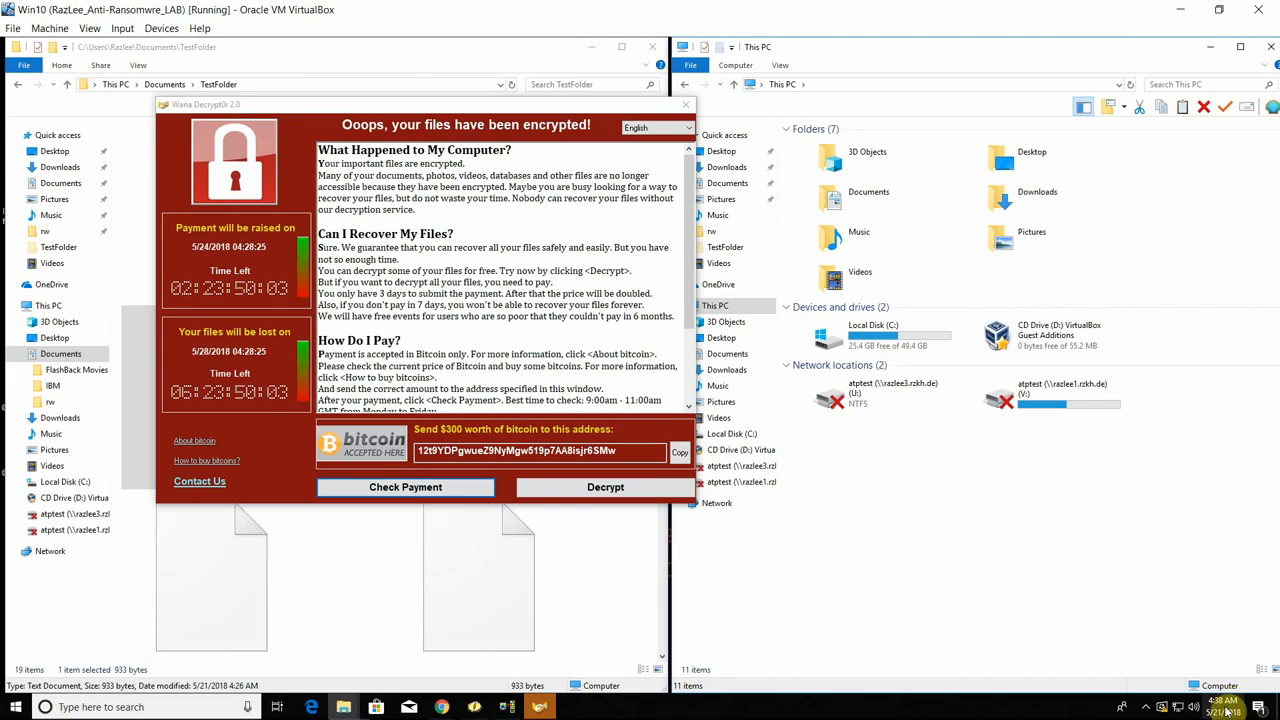
mouse_move(1156, 604)
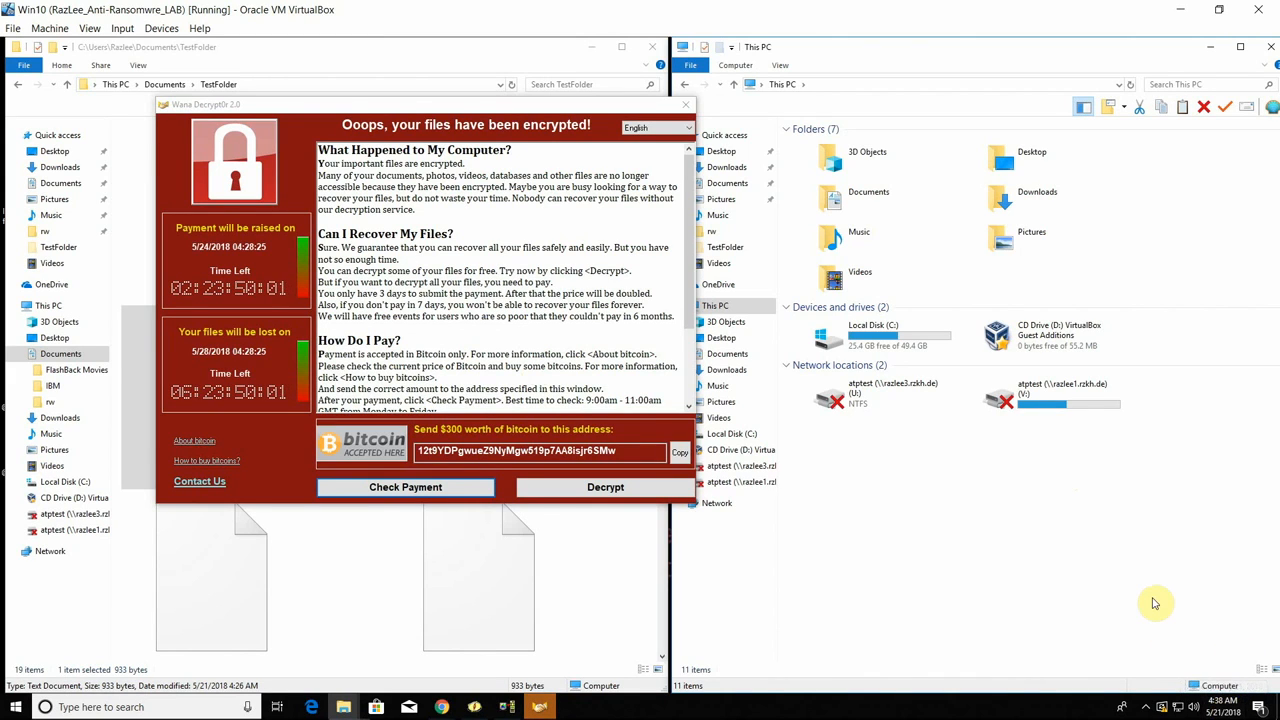
mouse_move(820, 120)
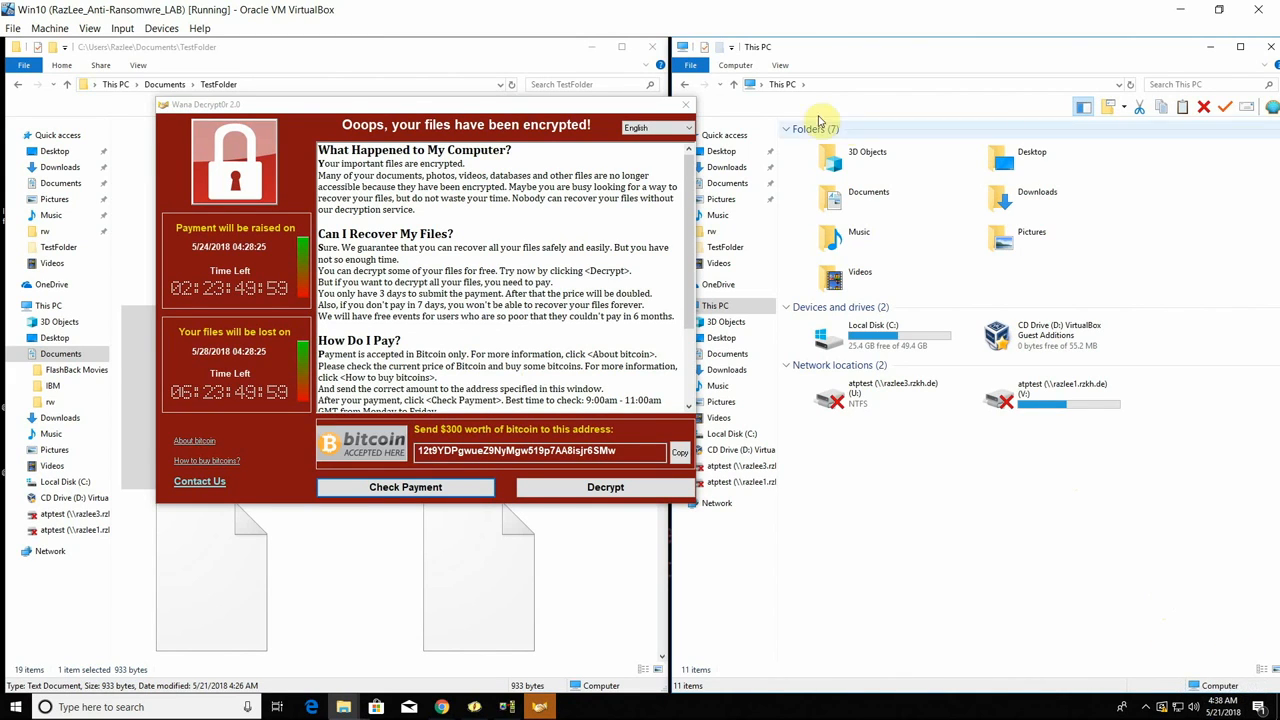
- Bring the Explorer windows in front of the ransom note, showing TestFolder and the disconnected drives
click(686, 104)
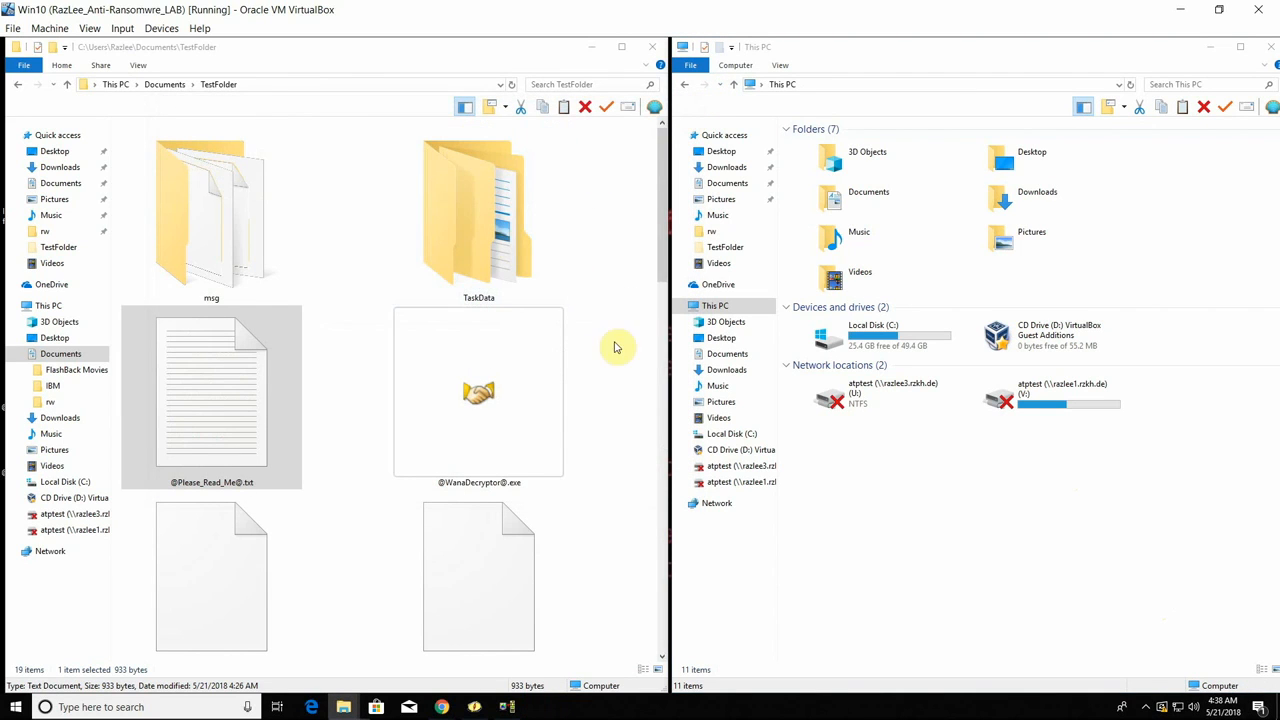
mouse_move(844, 446)
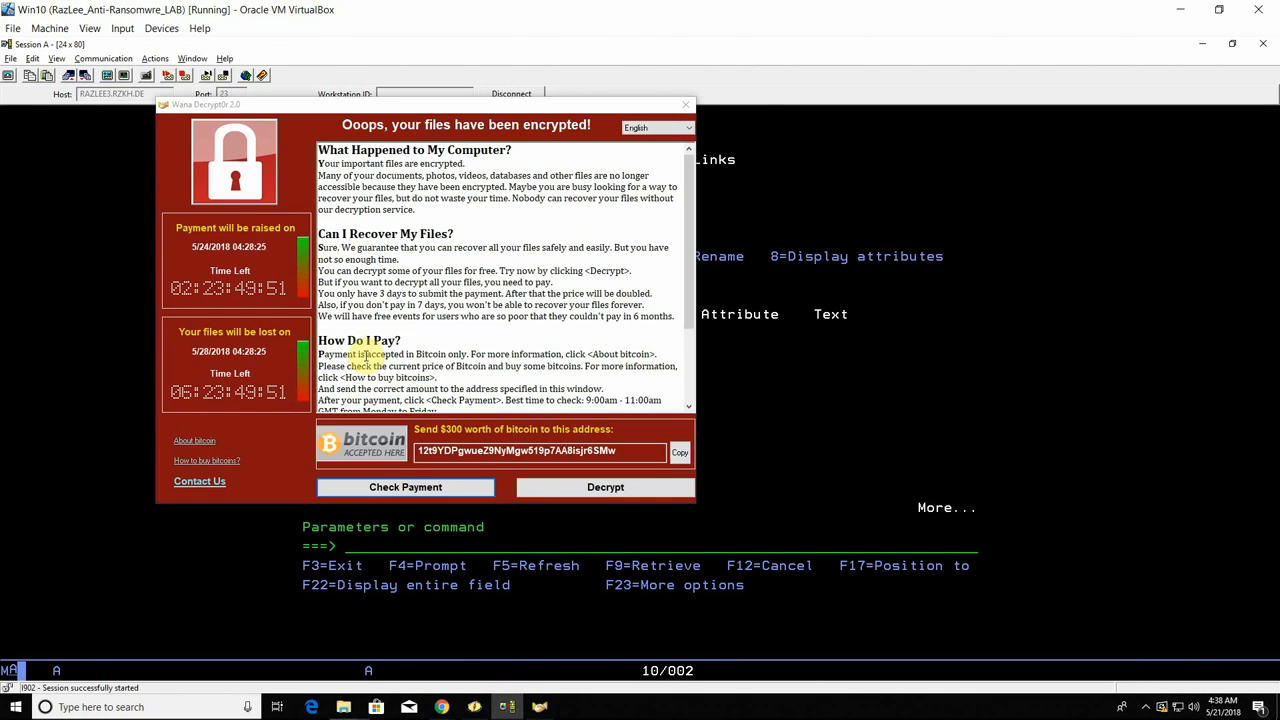
- Review the ATPTEST object list once more, then reveal WannaCry's files-encrypted wallpaper
click(686, 104)
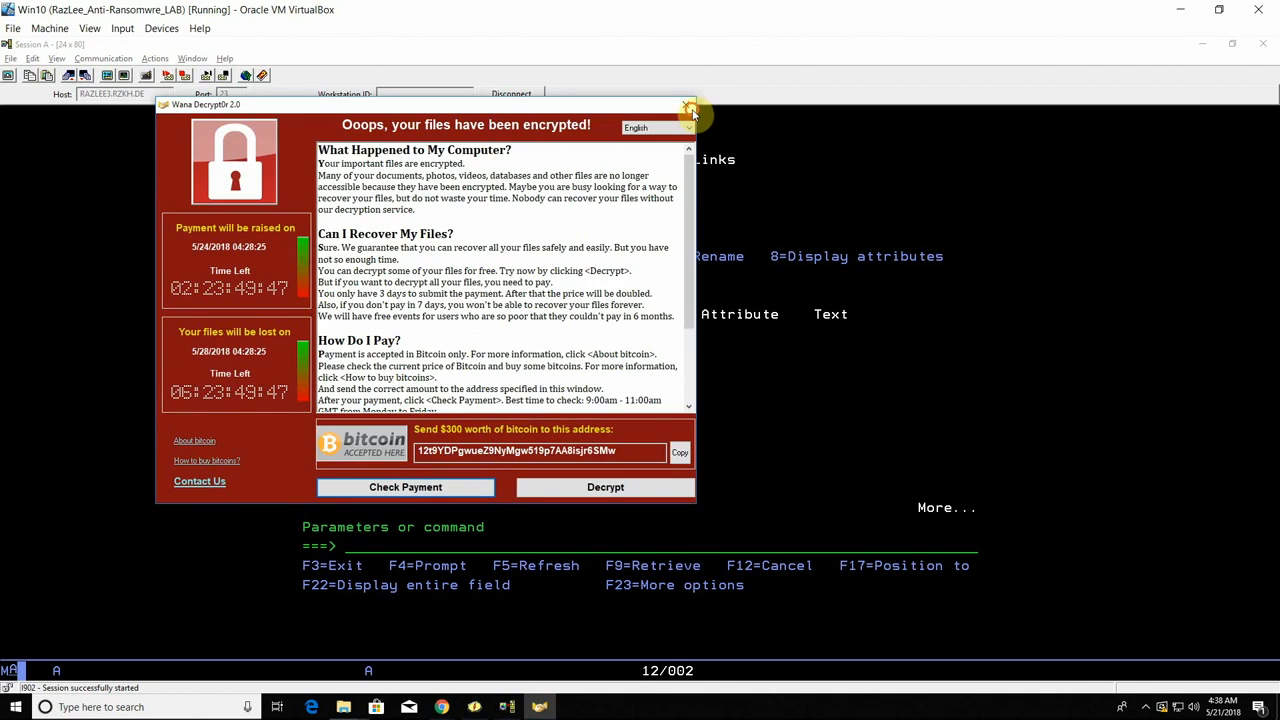
click(690, 108)
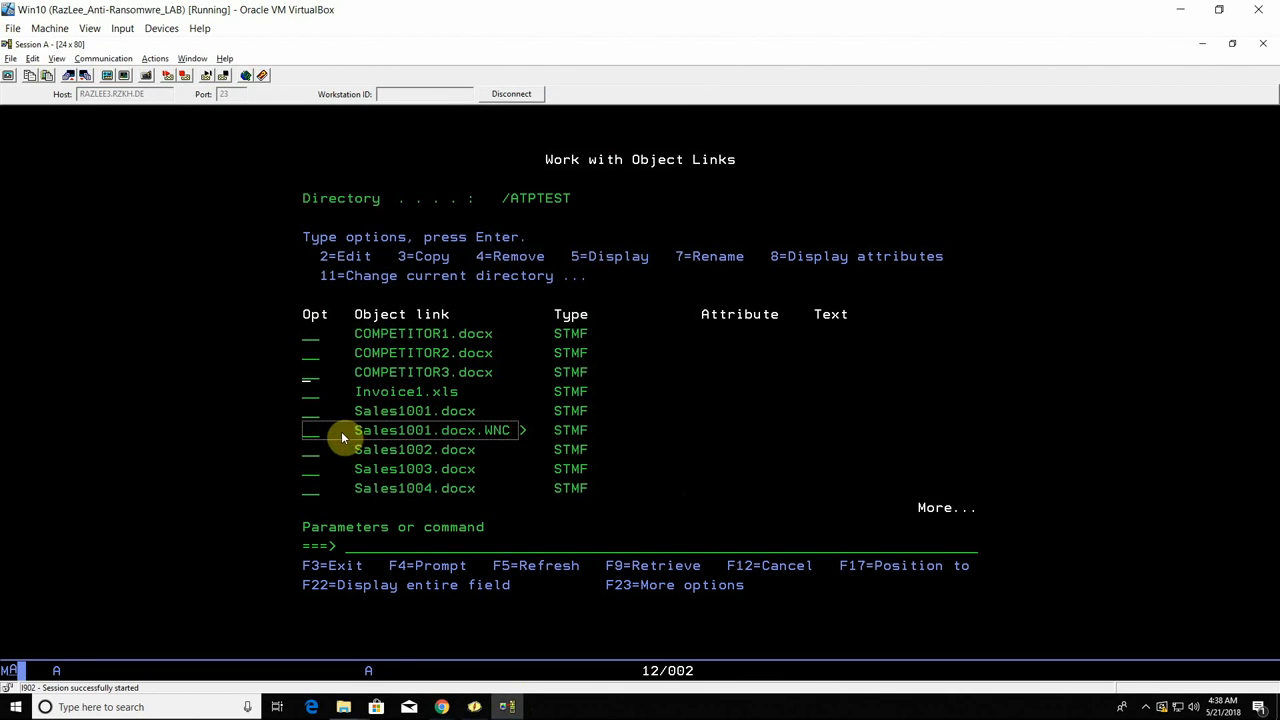
scroll(down, 3)
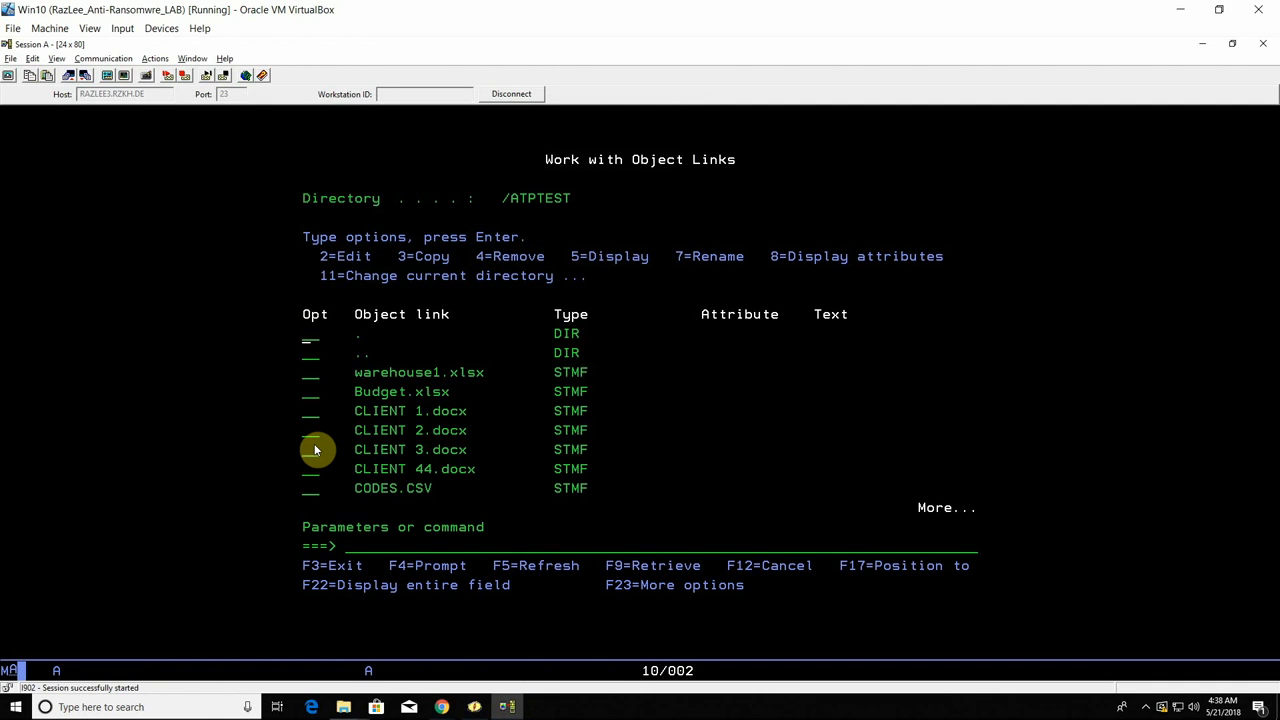
scroll(down, 3)
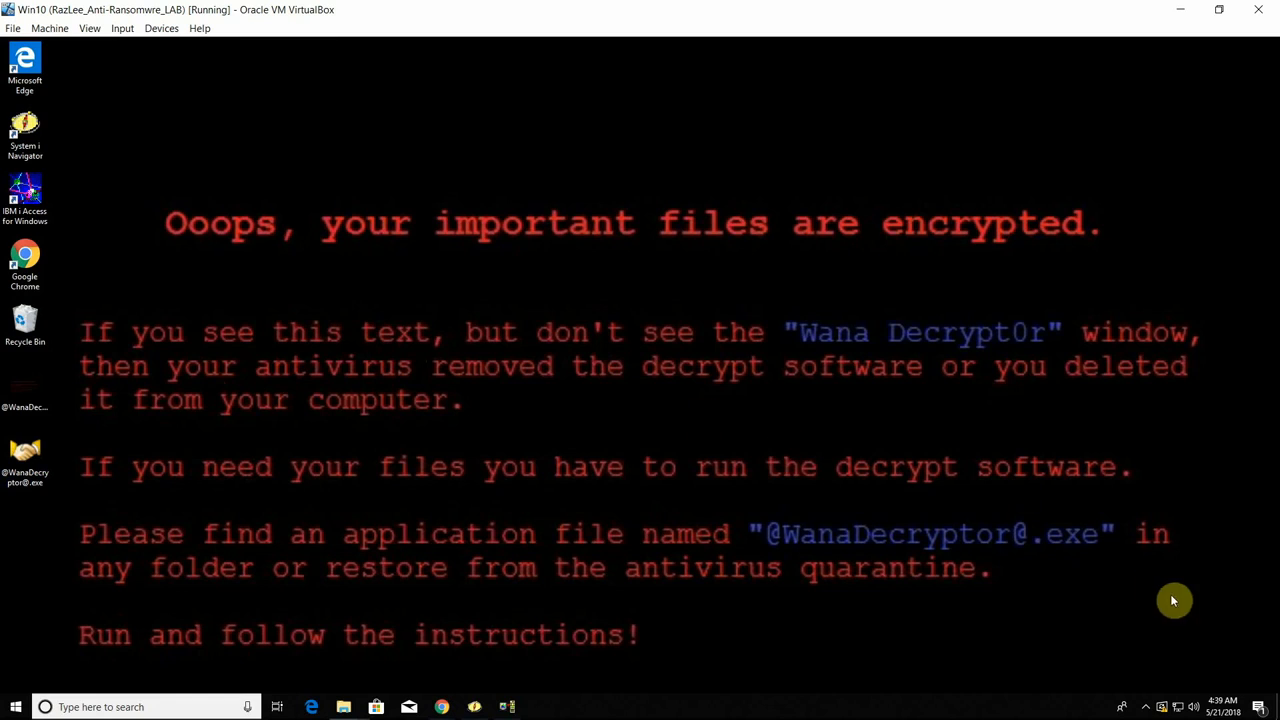
mouse_move(1008, 412)
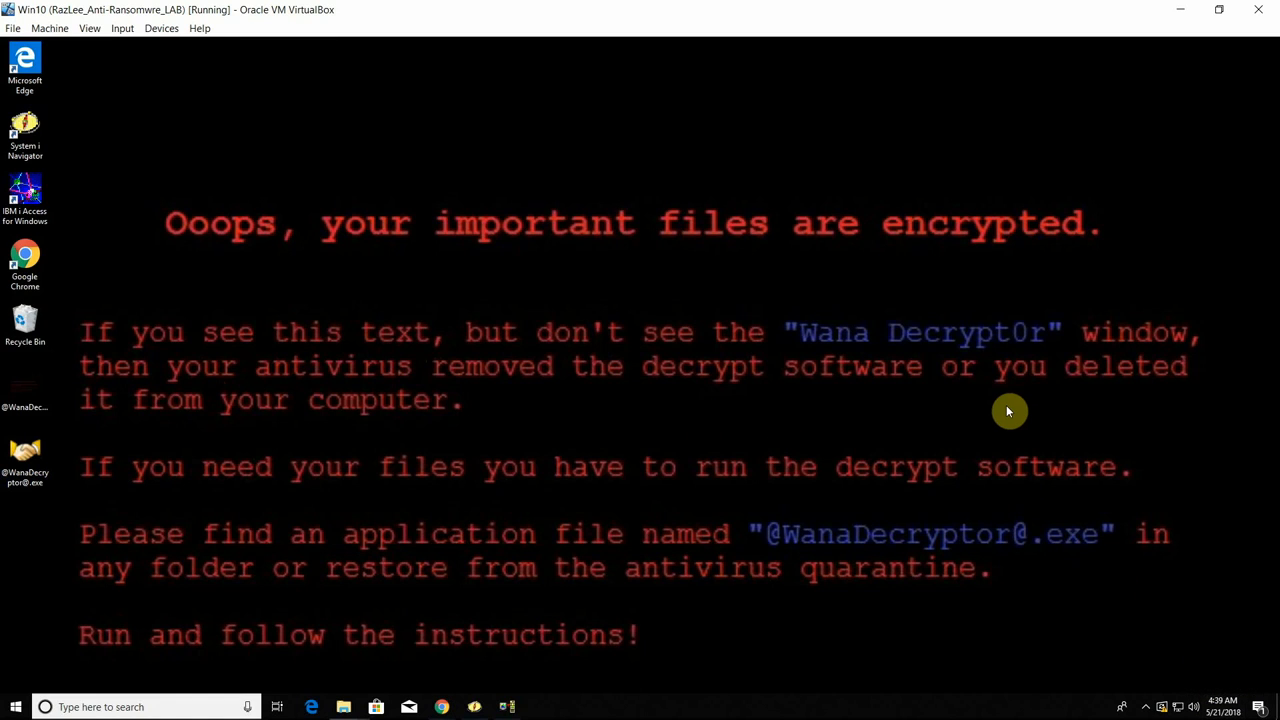